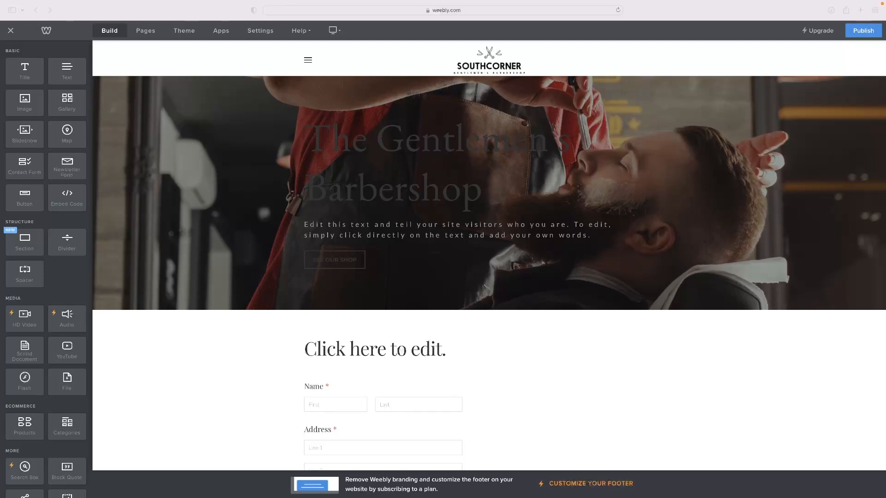
mouse_move(680, 134)
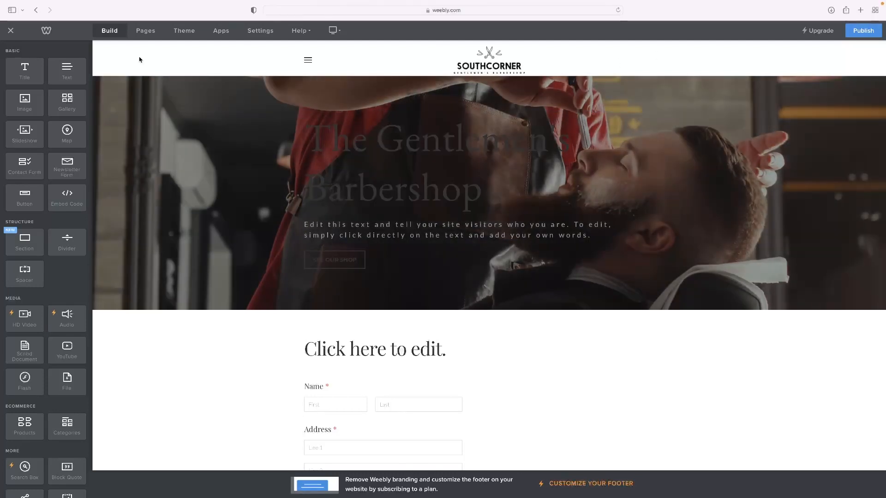
Step: Drop an Image element from the Build sidebar above the 'Click here to edit.' form title
left_click(335, 259)
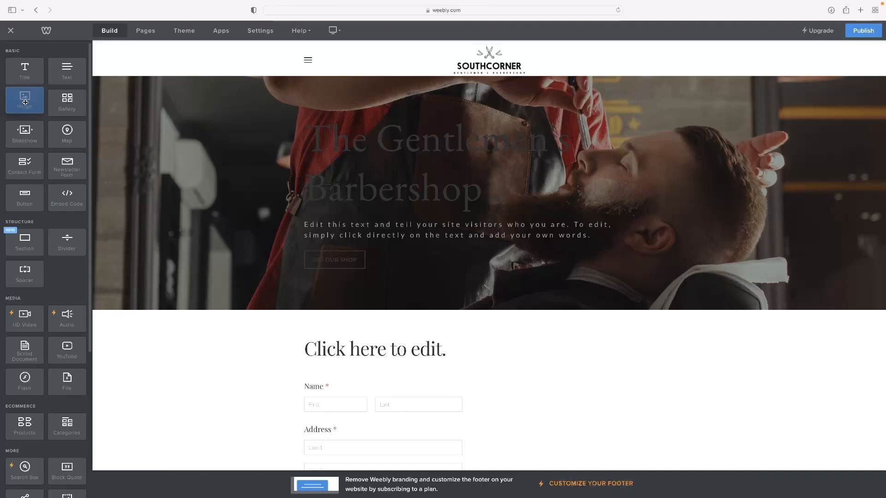
left_click_drag(24, 100, 491, 304)
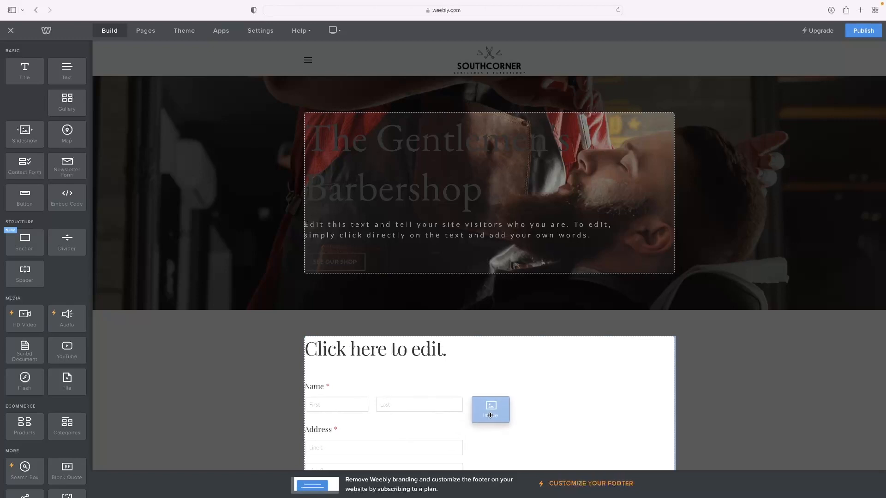
left_click_drag(490, 409, 481, 303)
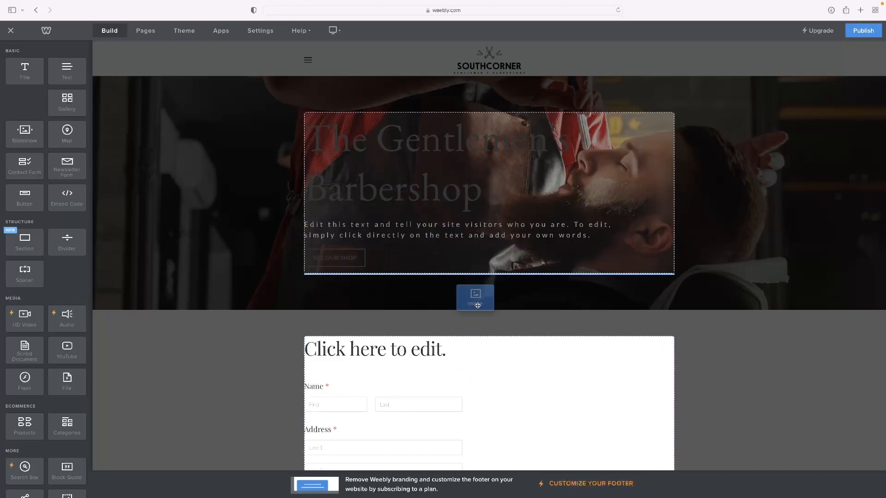
left_click_drag(475, 297, 515, 330)
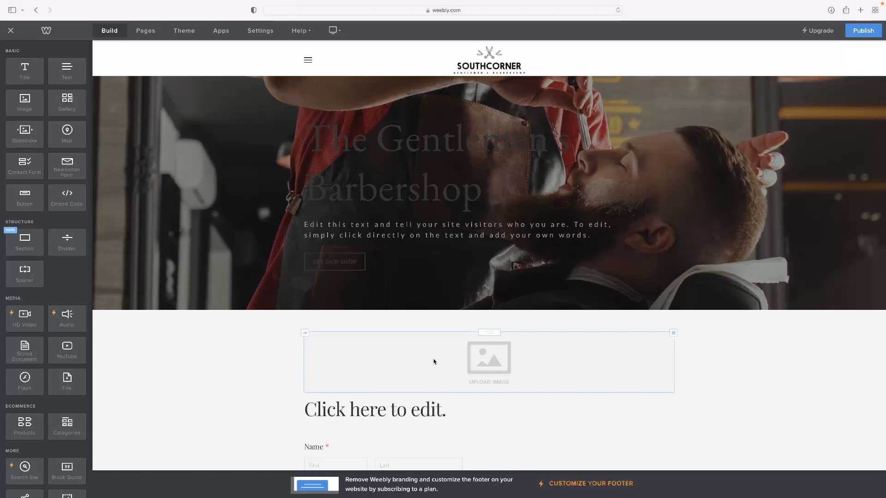
left_click(489, 359)
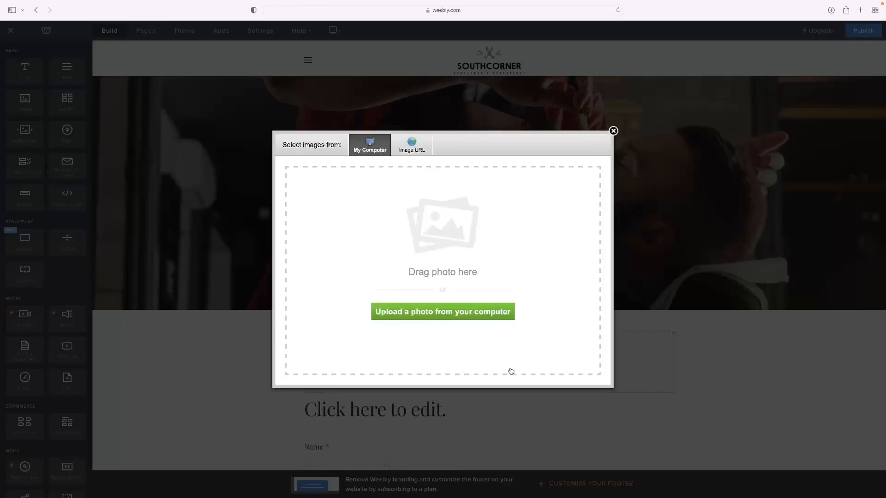
Step: Upload a photo from the computer into the block after briefly viewing the Image URL option
left_click(410, 144)
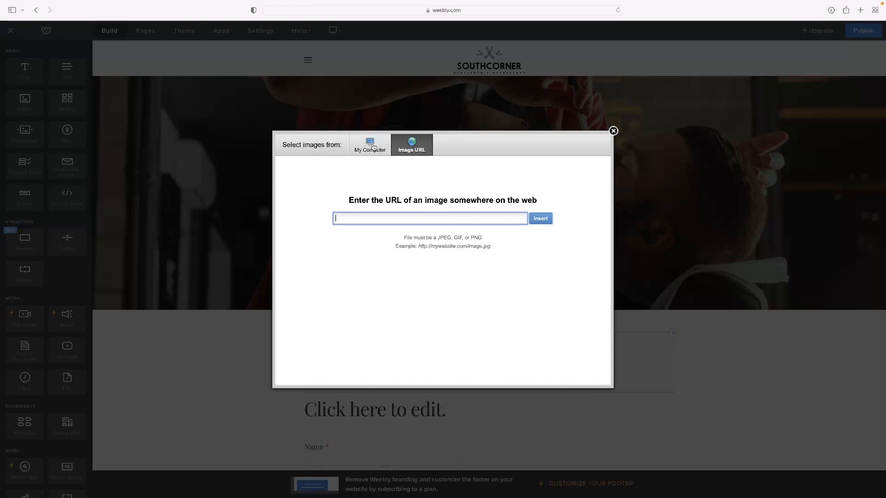
left_click(369, 144)
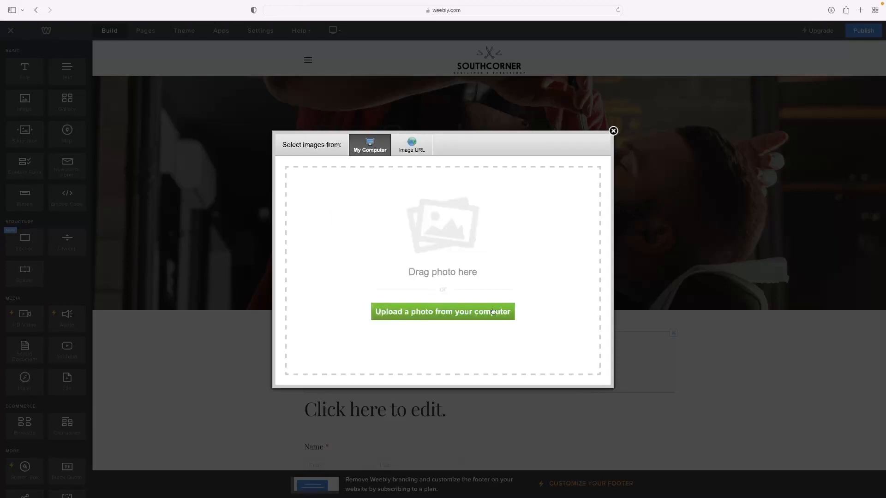
left_click(442, 311)
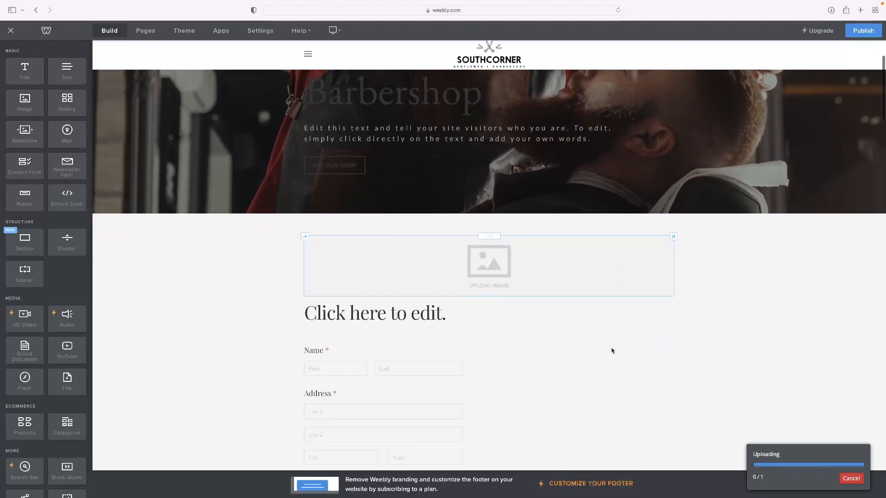
Step: Scroll to check the uploaded sweatshirt photo in the image block above the form
scroll("down", 3)
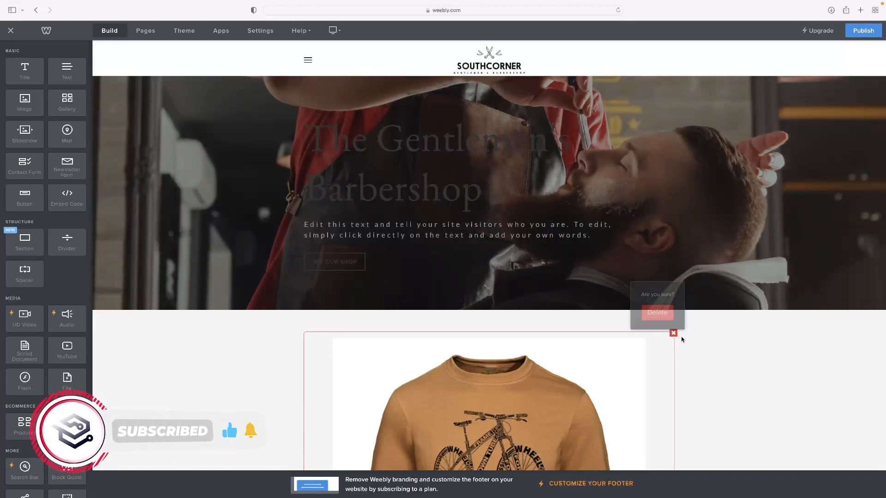
left_click(657, 312)
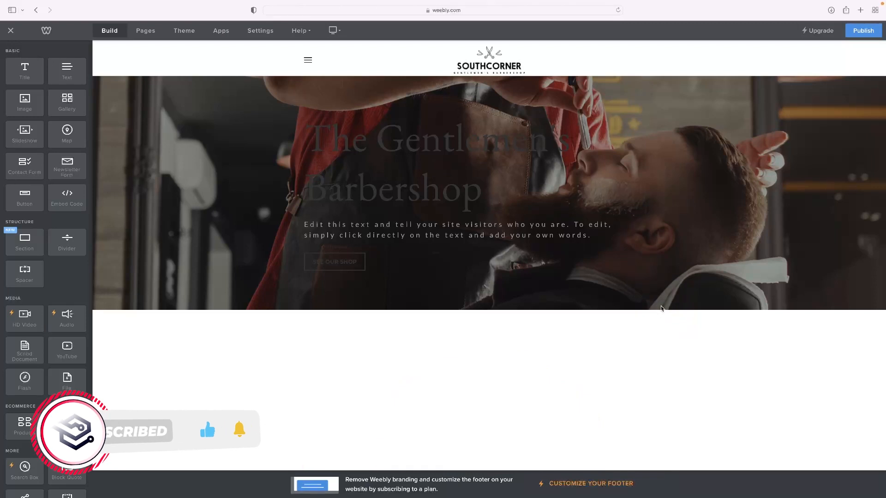